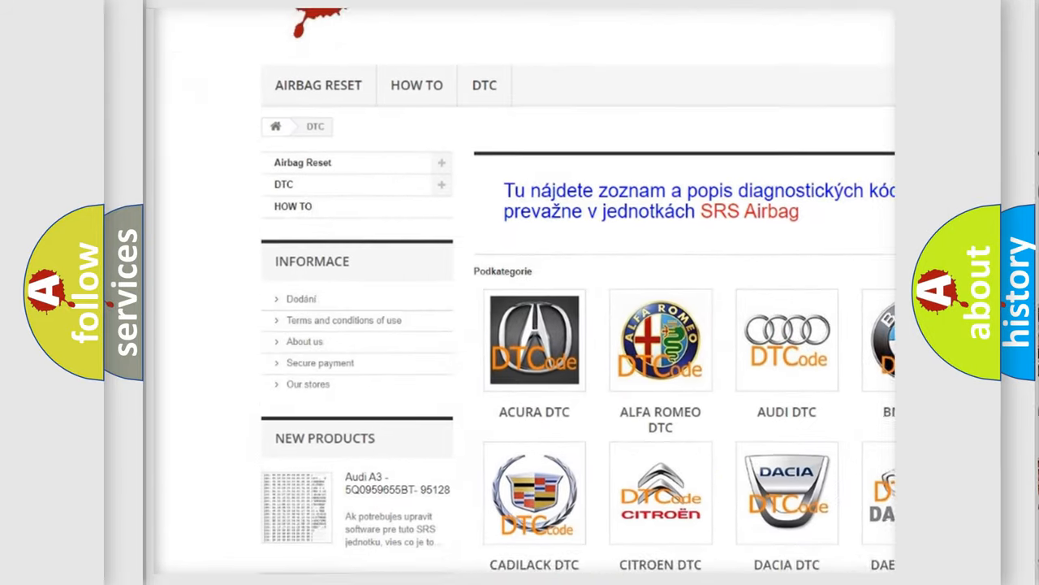
{"action": "scroll", "scroll_direction": "down", "scroll_amount": 3}
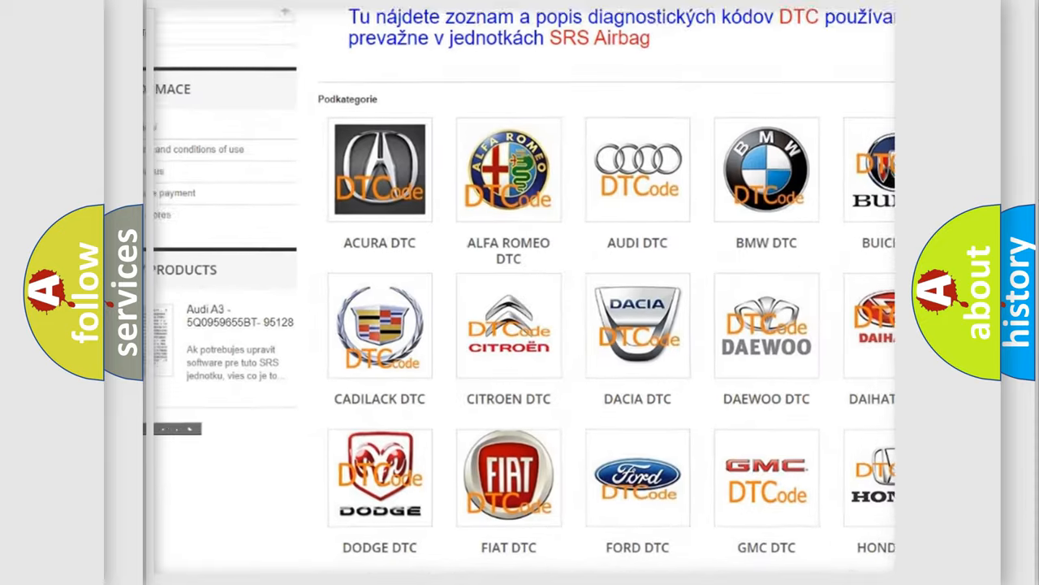
{"action": "scroll", "scroll_direction": "down", "scroll_amount": 3}
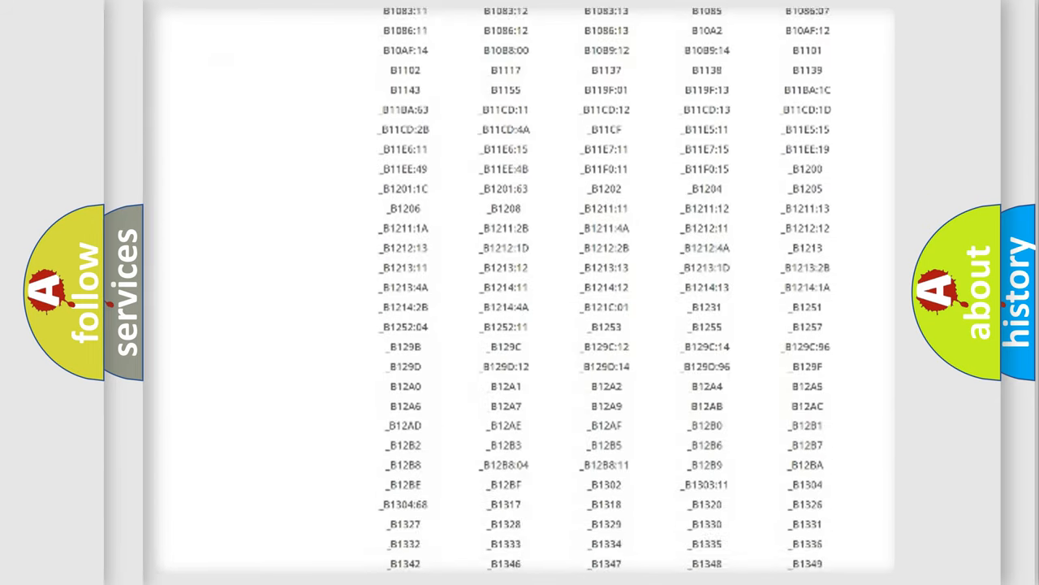
{"action": "scroll", "scroll_direction": "down", "scroll_amount": 3}
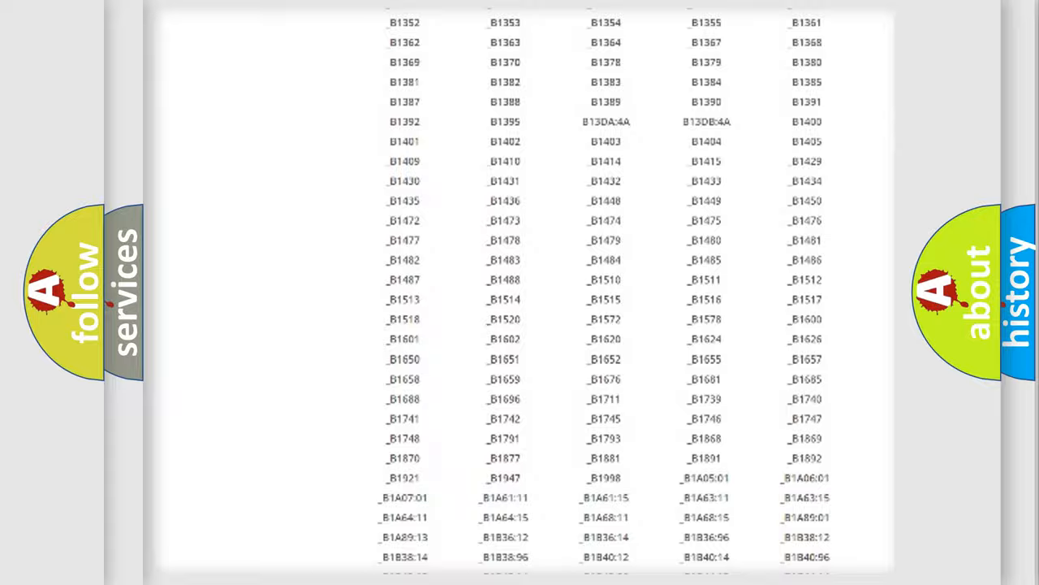